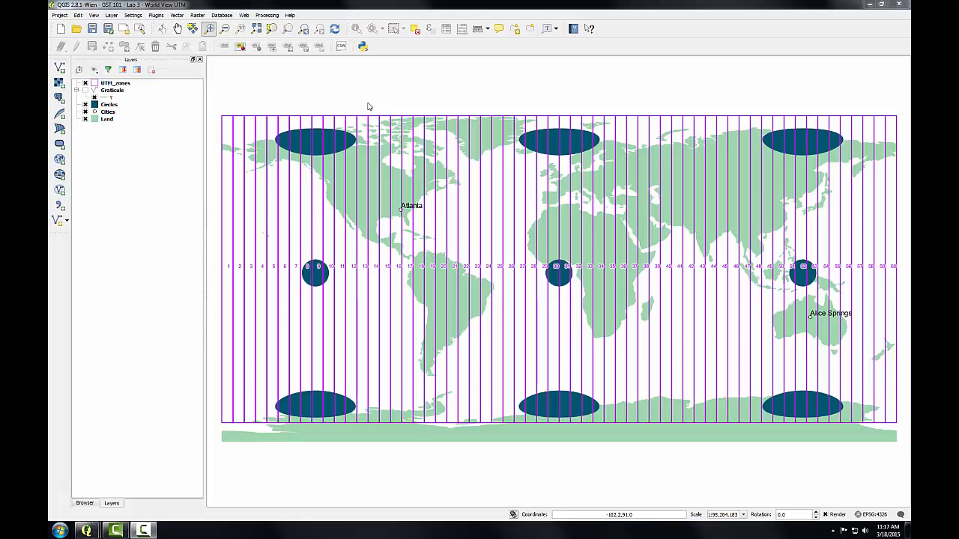
mouse_move(243, 281)
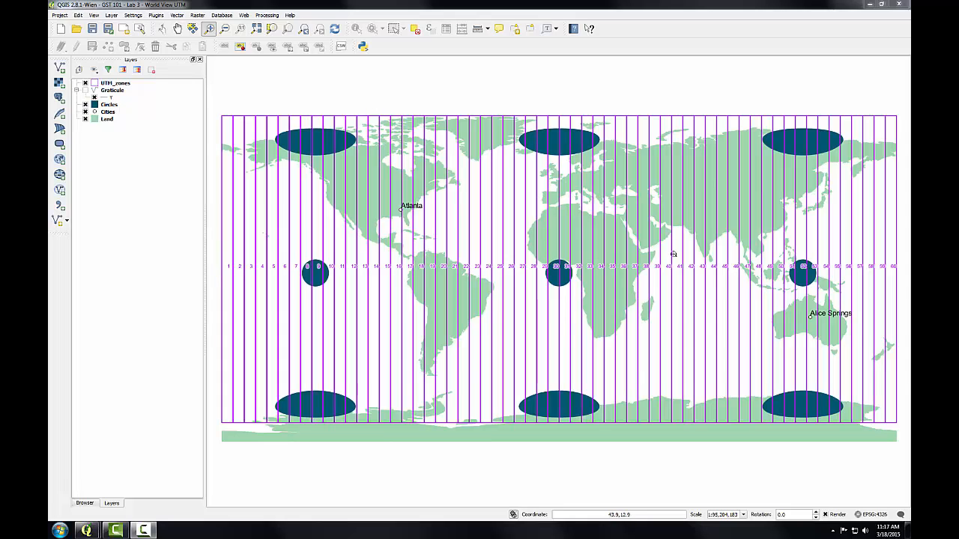
mouse_move(884, 260)
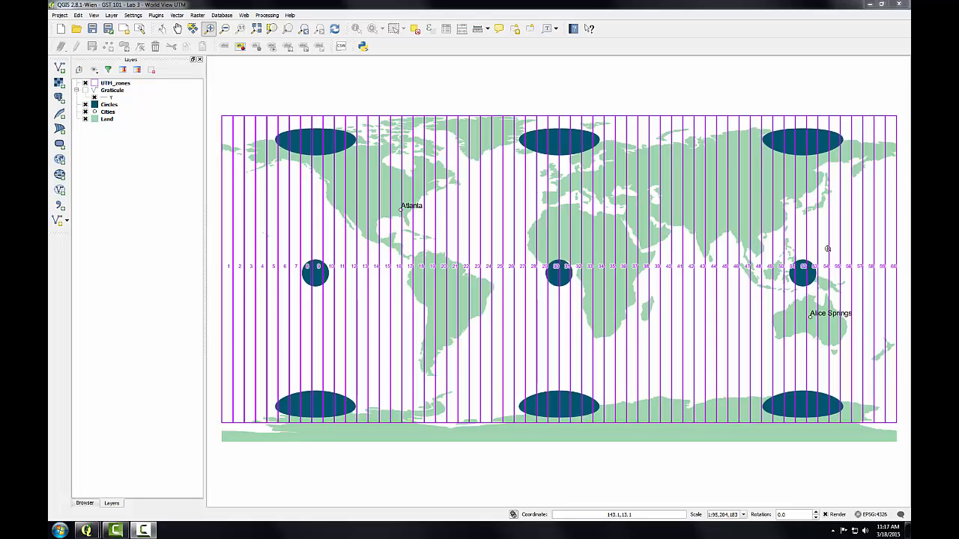
Open the Project menu while the world UTM zone map is displayed.
click(54, 15)
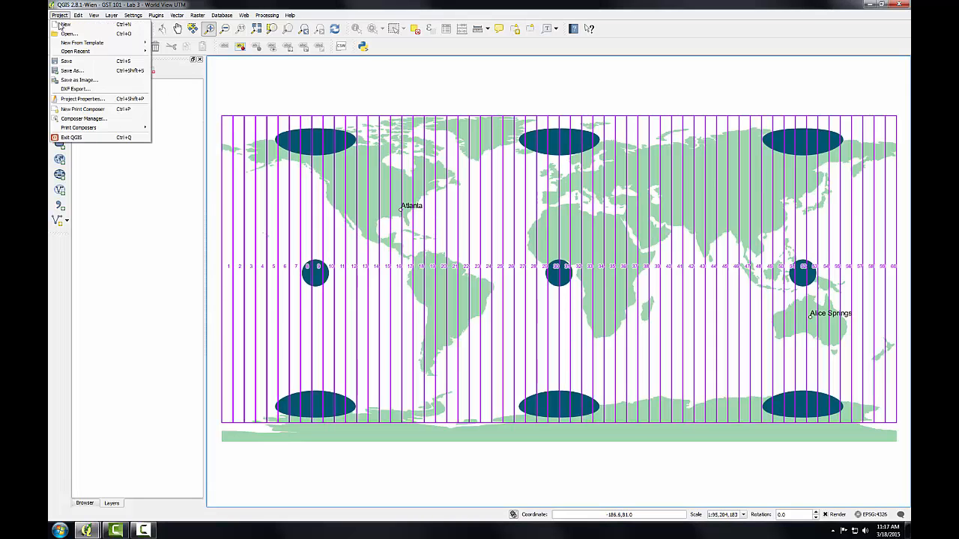
Enable on-the-fly CRS transformation in Project Properties and focus the CRS filter.
click(83, 98)
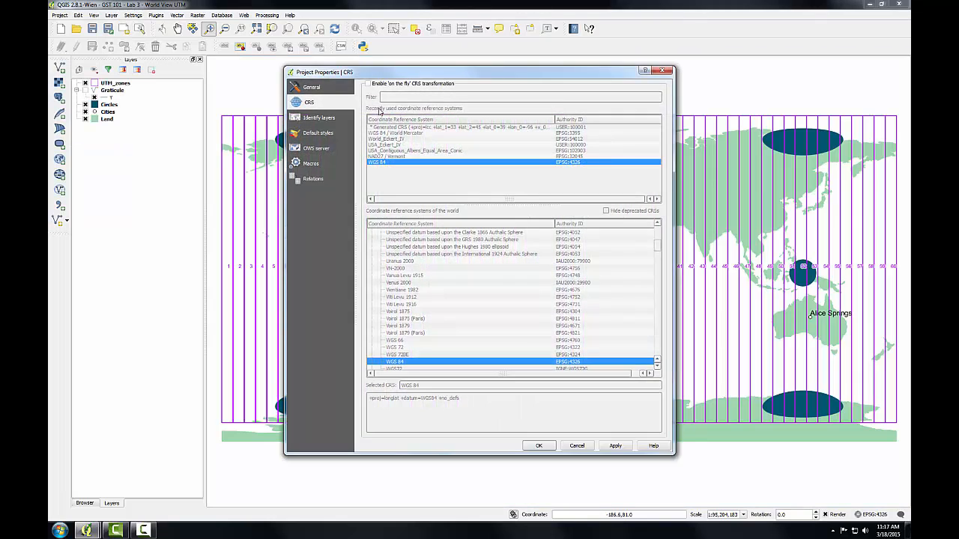
mouse_move(415, 357)
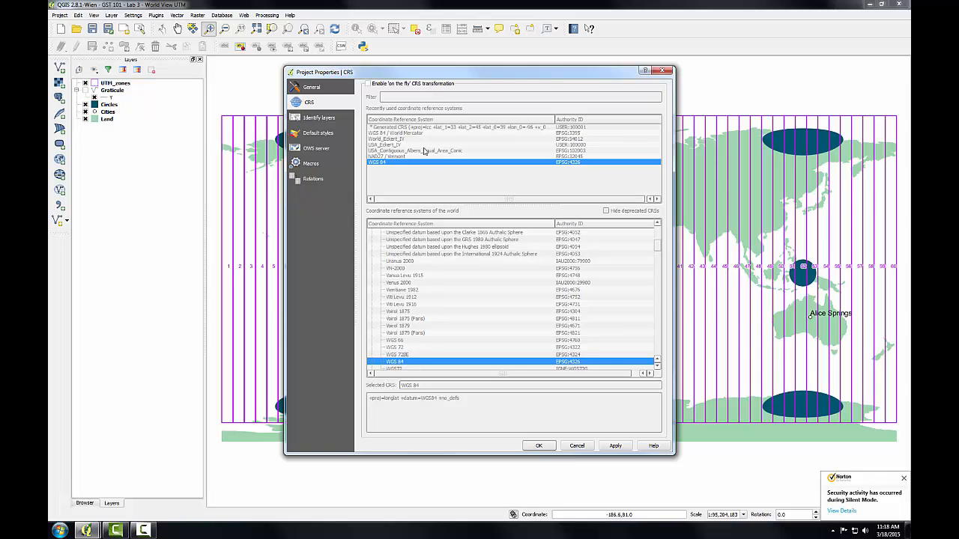
click(364, 84)
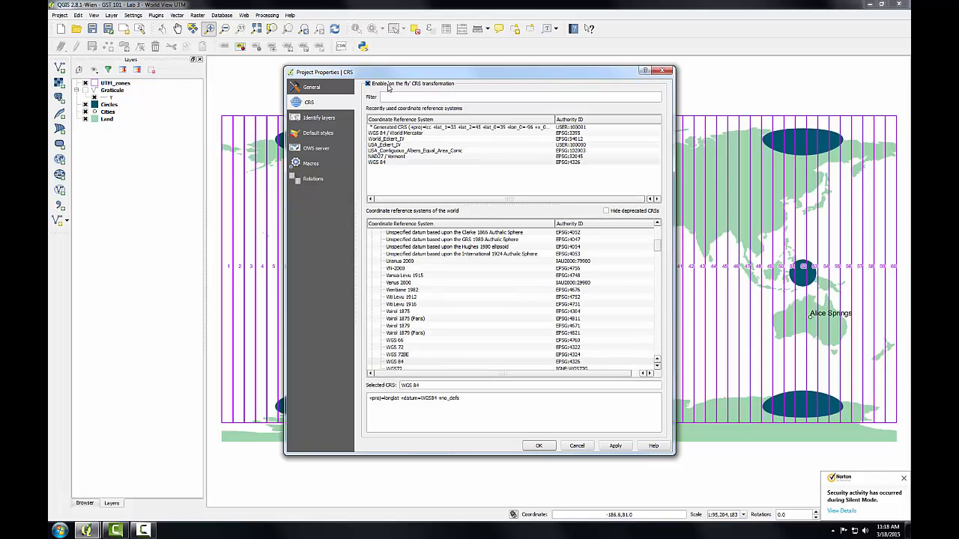
click(512, 97)
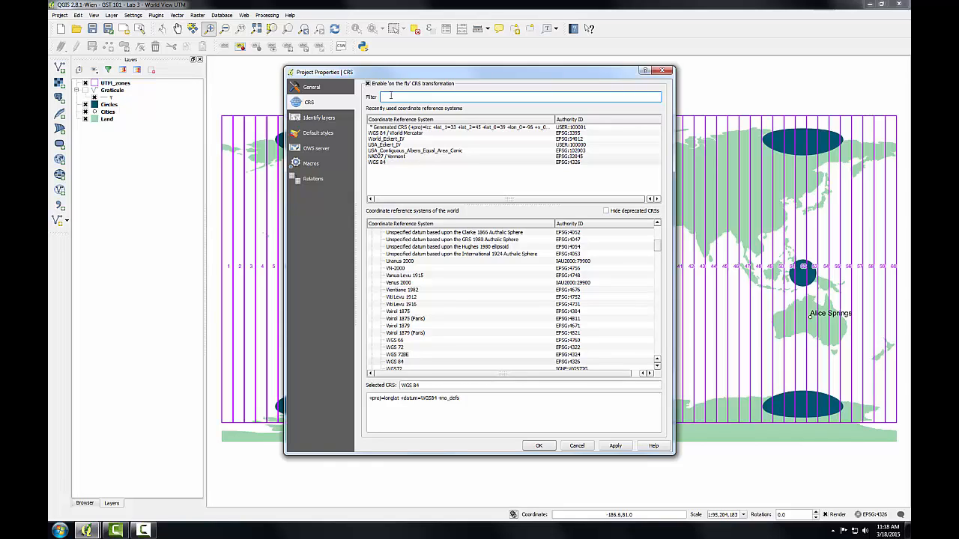
Filter for 'zone' and apply WGS 84 / UTM zone 32N (EPSG:32632) as project CRS.
text(zone 32)
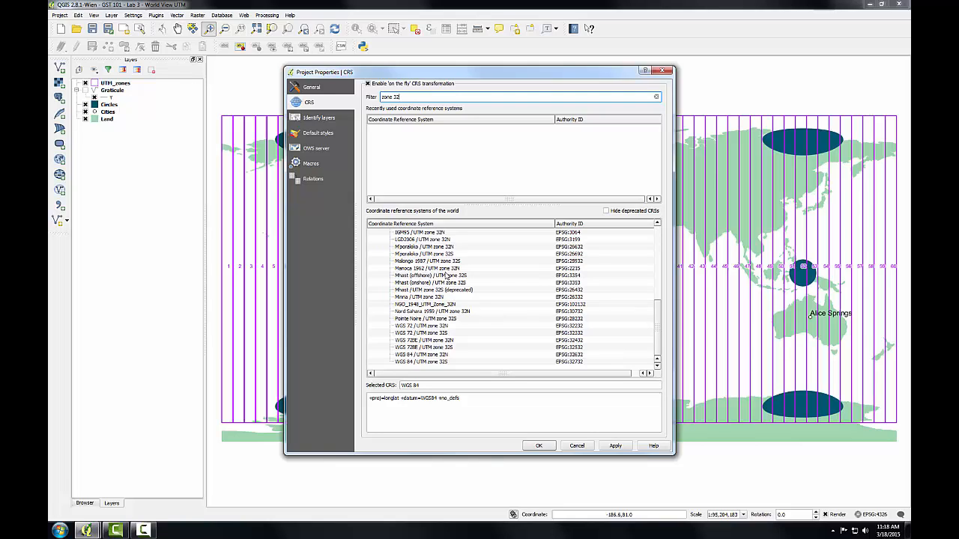
mouse_move(424, 356)
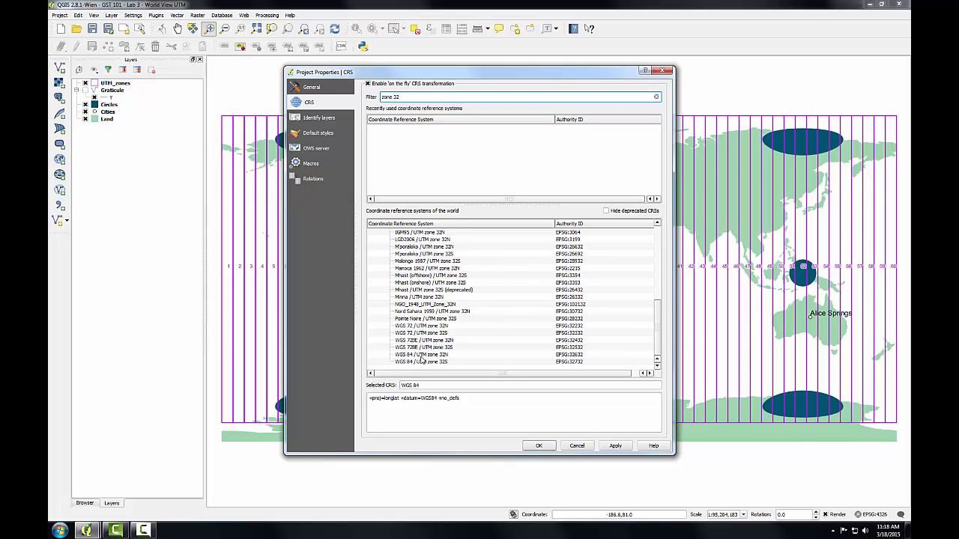
click(421, 356)
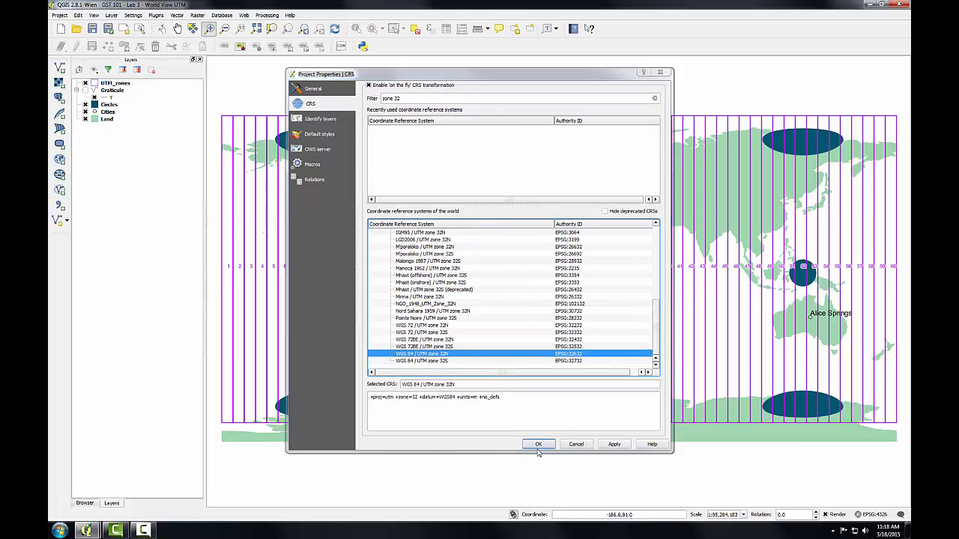
click(538, 444)
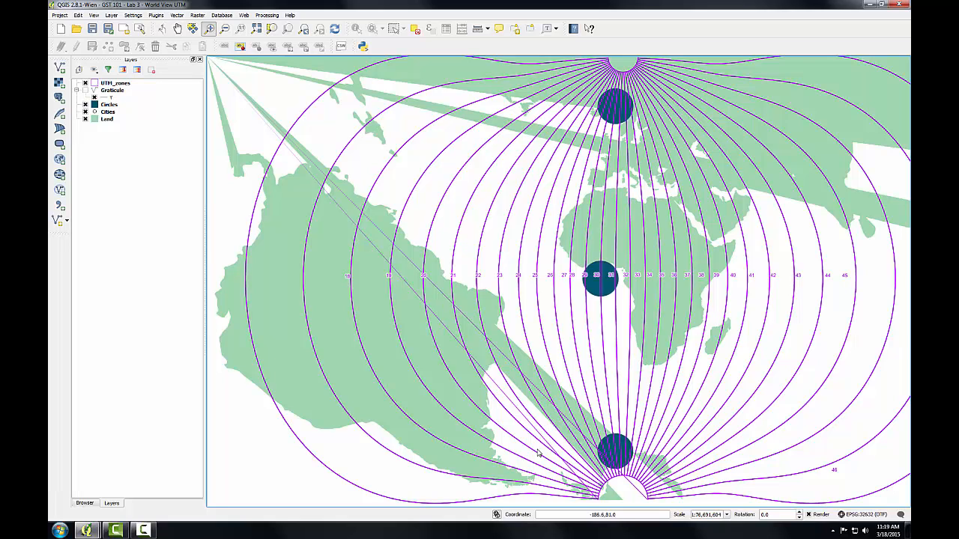
mouse_move(656, 230)
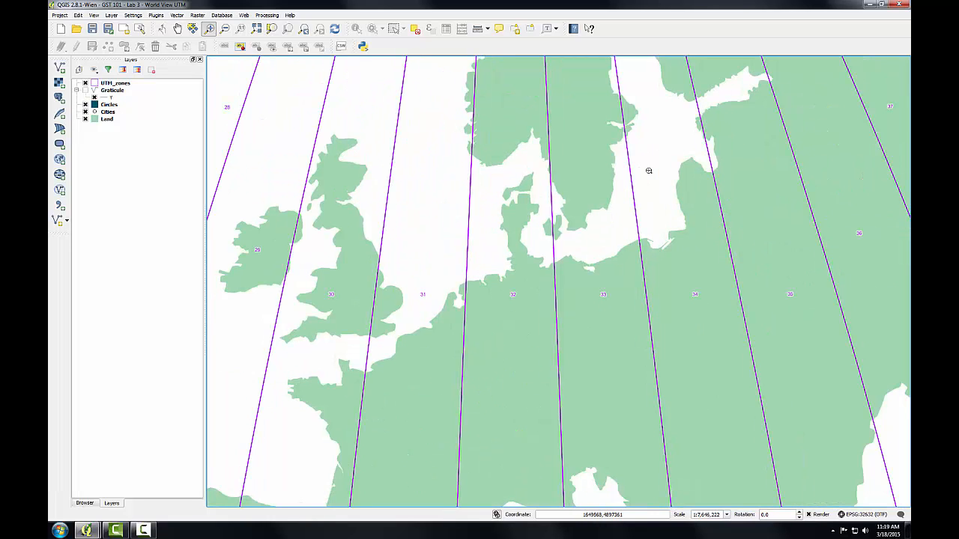
Zoom into western Europe on the UTM zone 32N world map.
drag(448, 139, 612, 318)
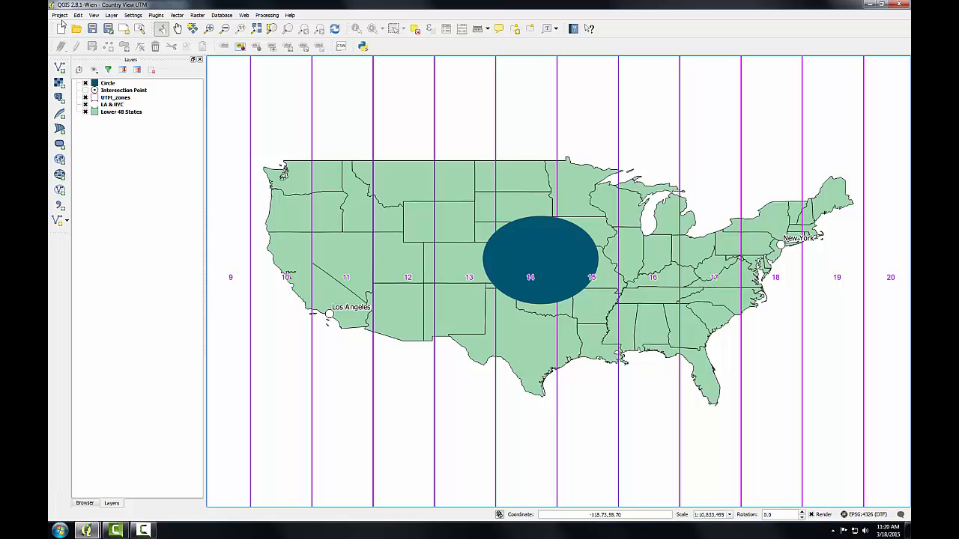
Set the US map's project CRS to NAD83 / UTM zone 13N (EPSG:26913).
click(55, 13)
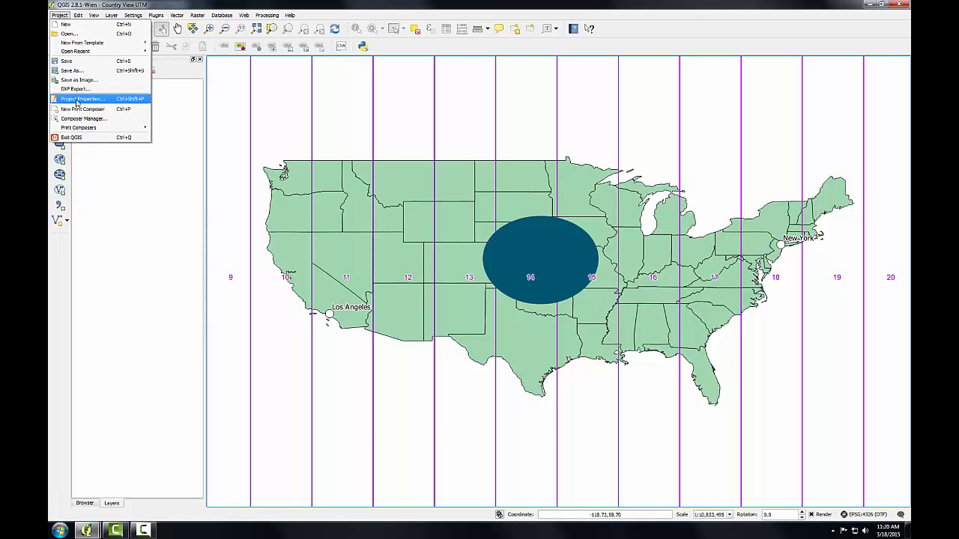
click(81, 98)
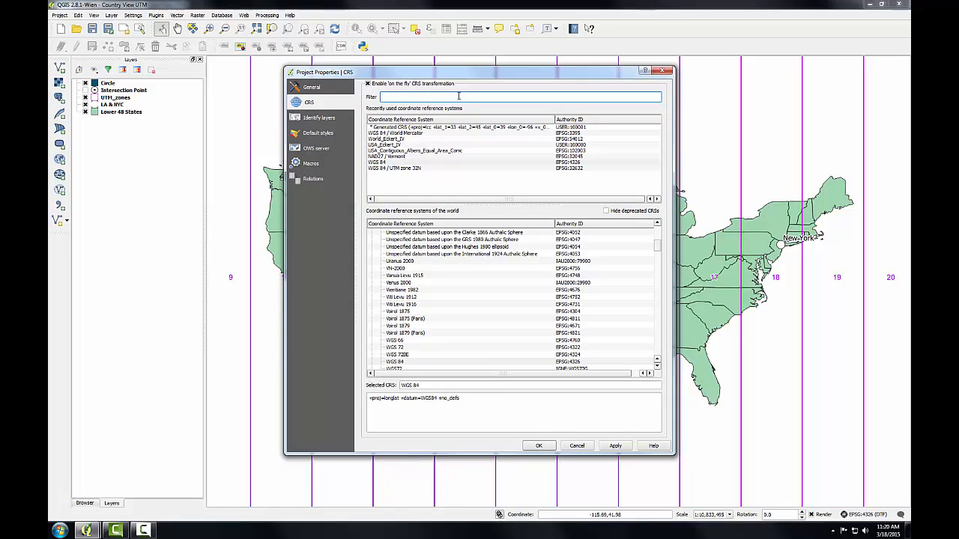
text(zone 13)
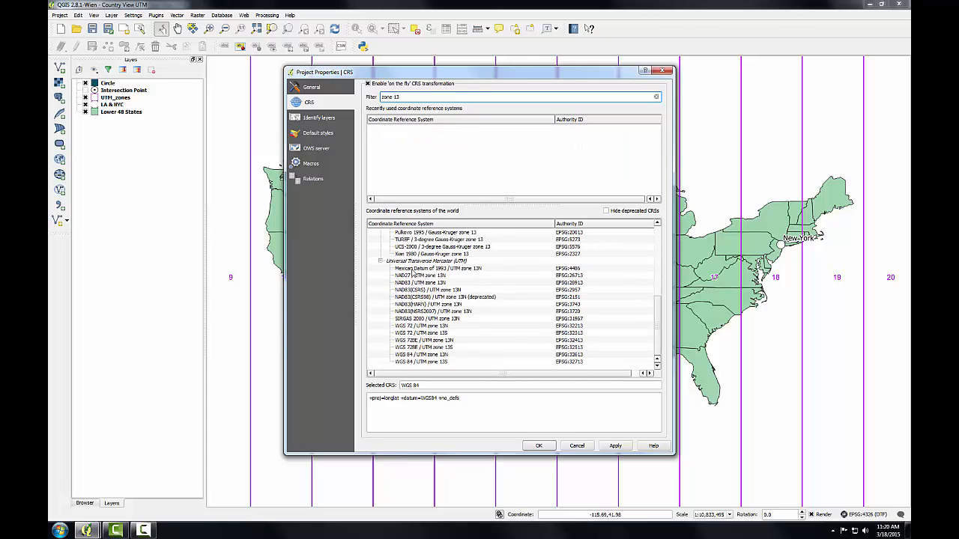
click(428, 283)
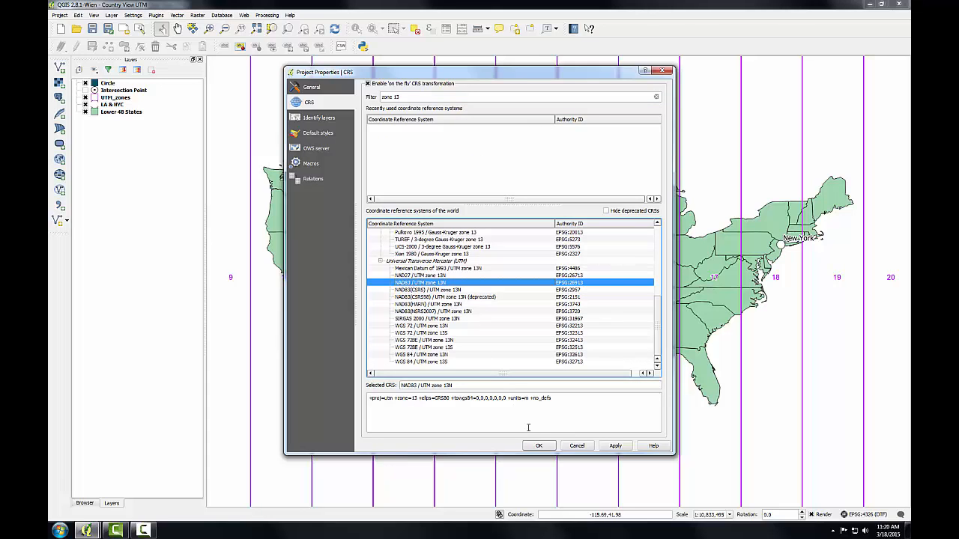
click(538, 445)
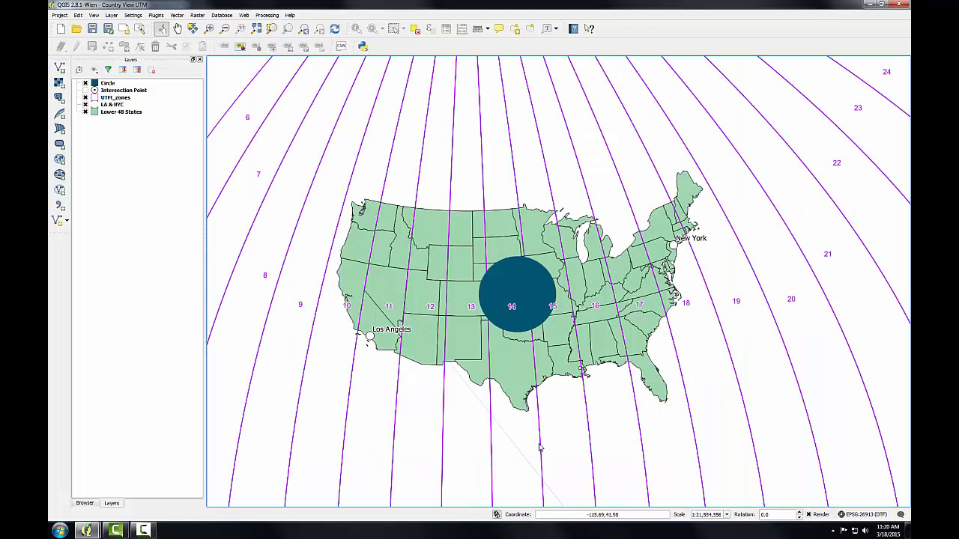
mouse_move(451, 235)
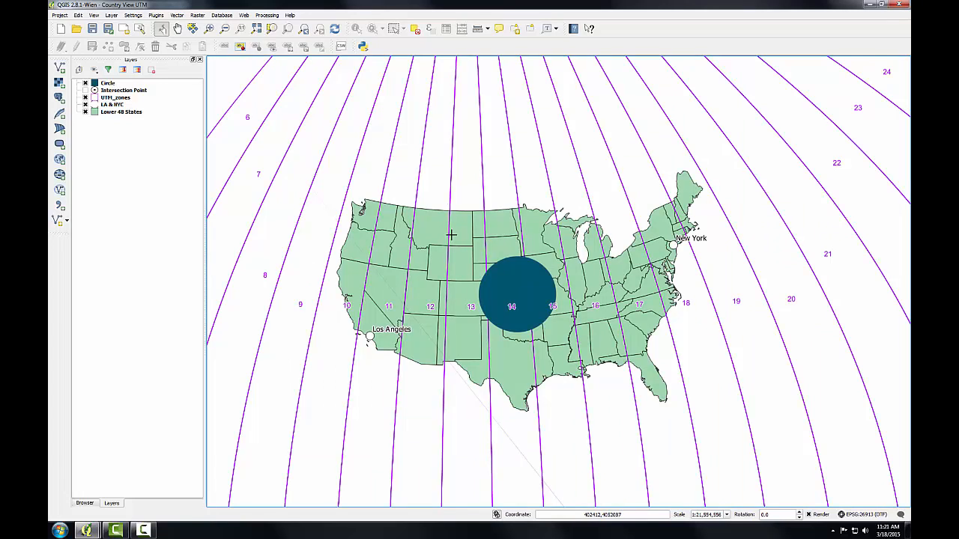